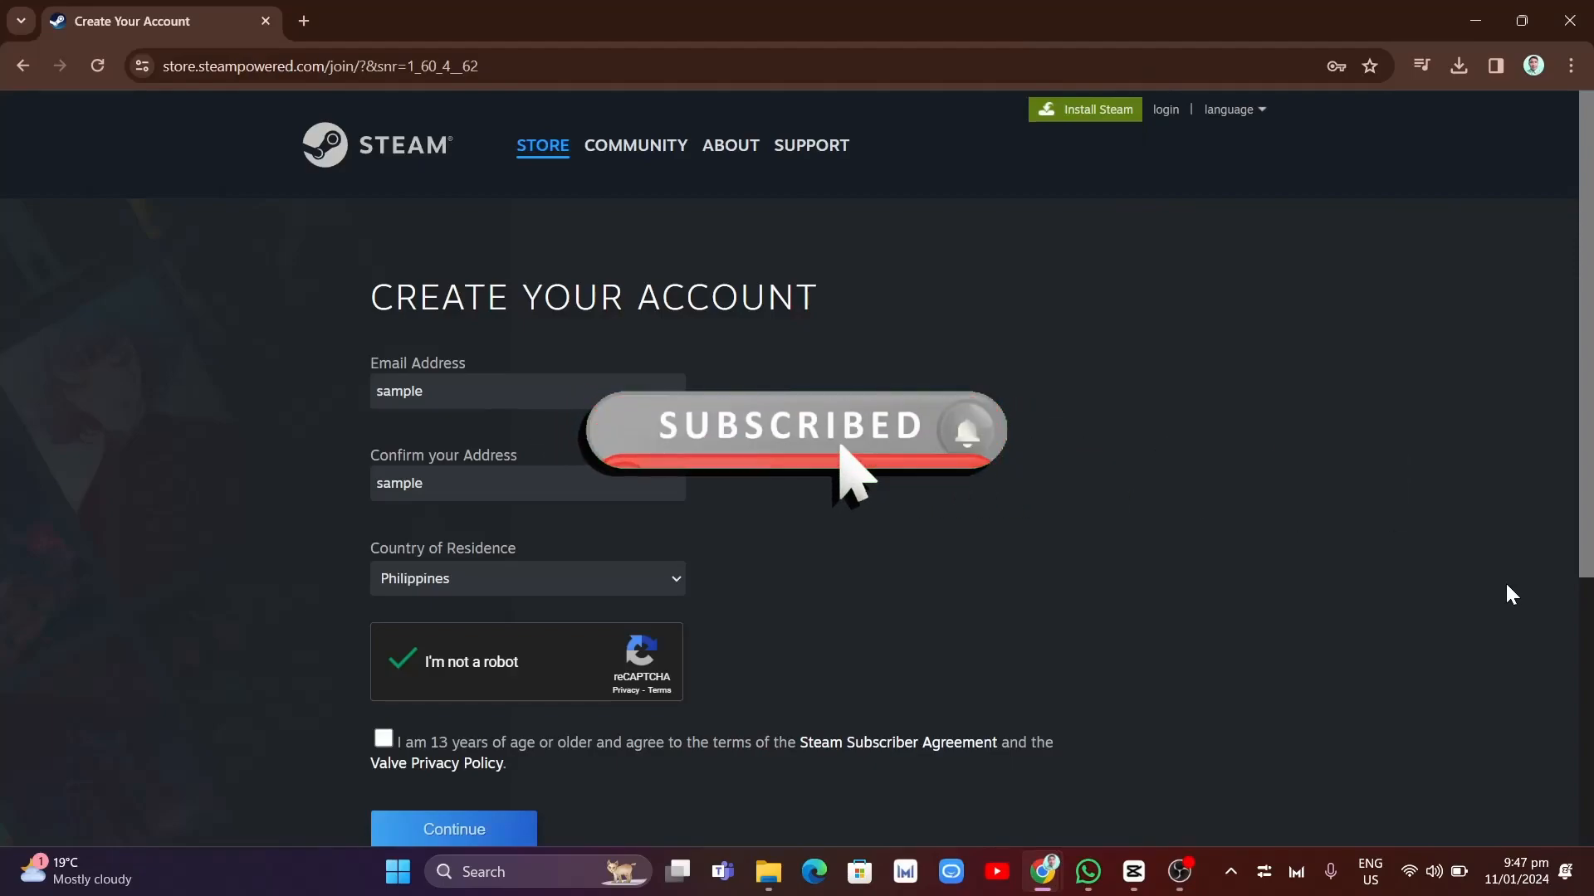
pyautogui.moveTo(1505, 607)
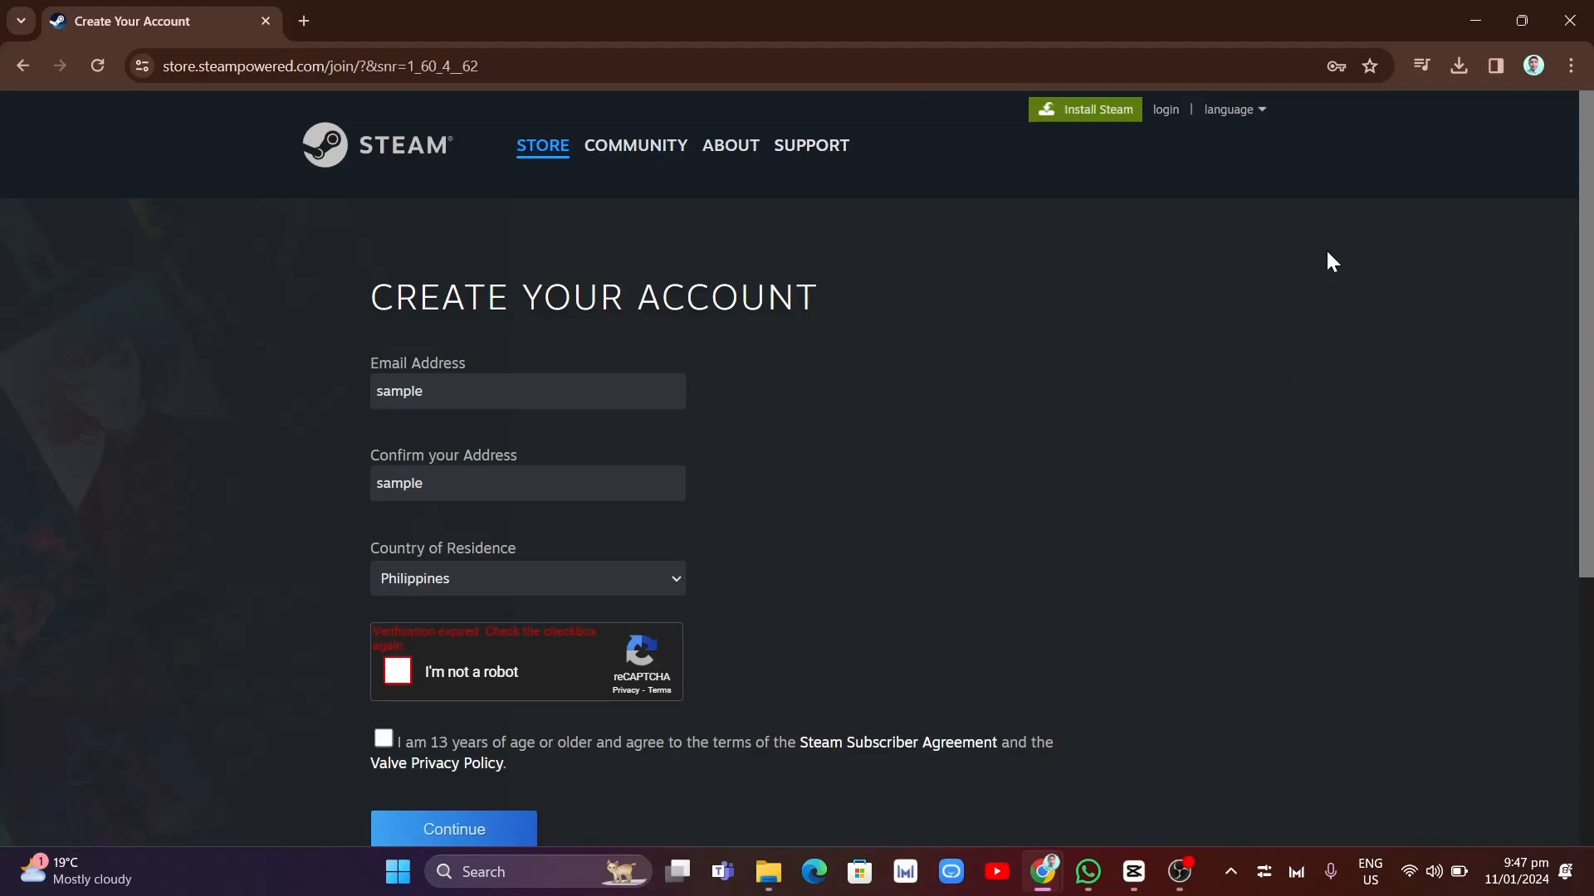
pyautogui.moveTo(1574, 67)
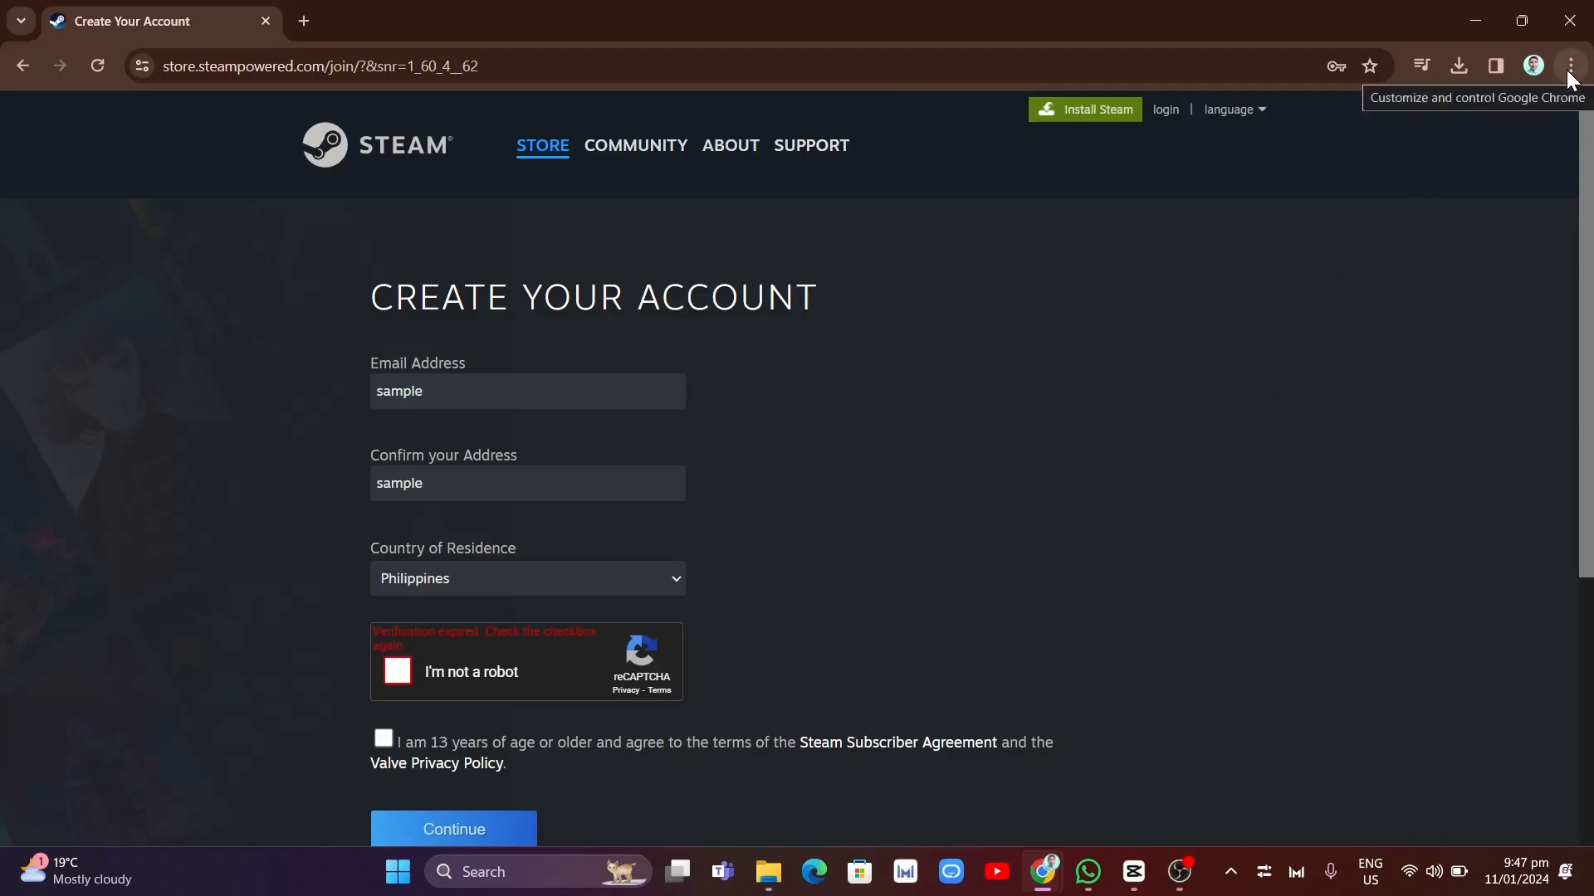
# Open Chrome Settings from the three-dot menu and go to Privacy and security
pyautogui.click(1570, 65)
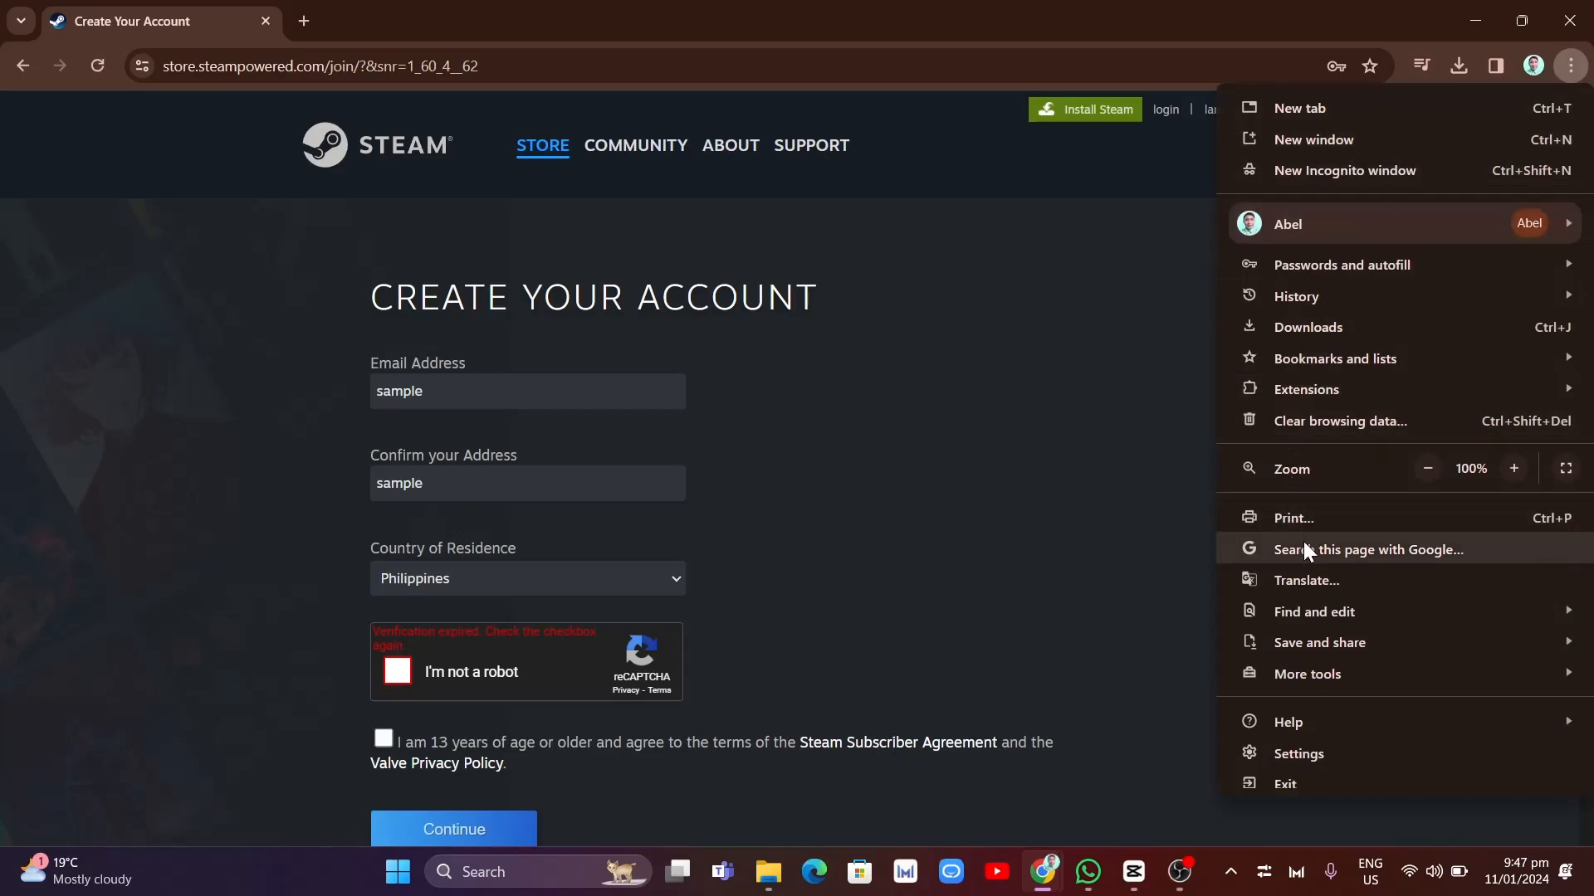
pyautogui.click(1298, 752)
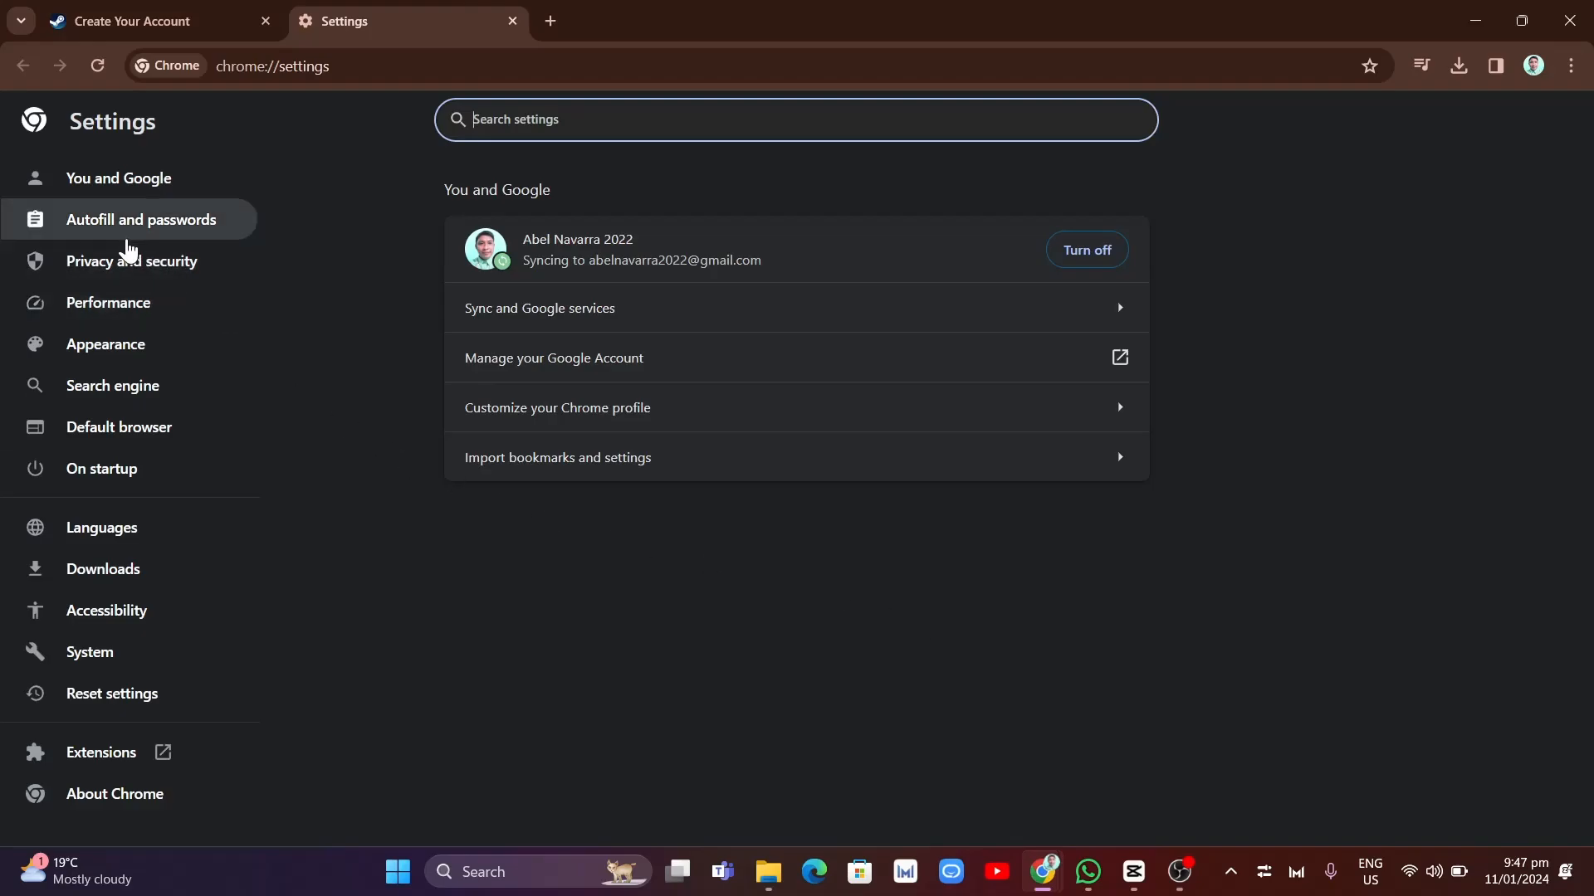
pyautogui.click(132, 262)
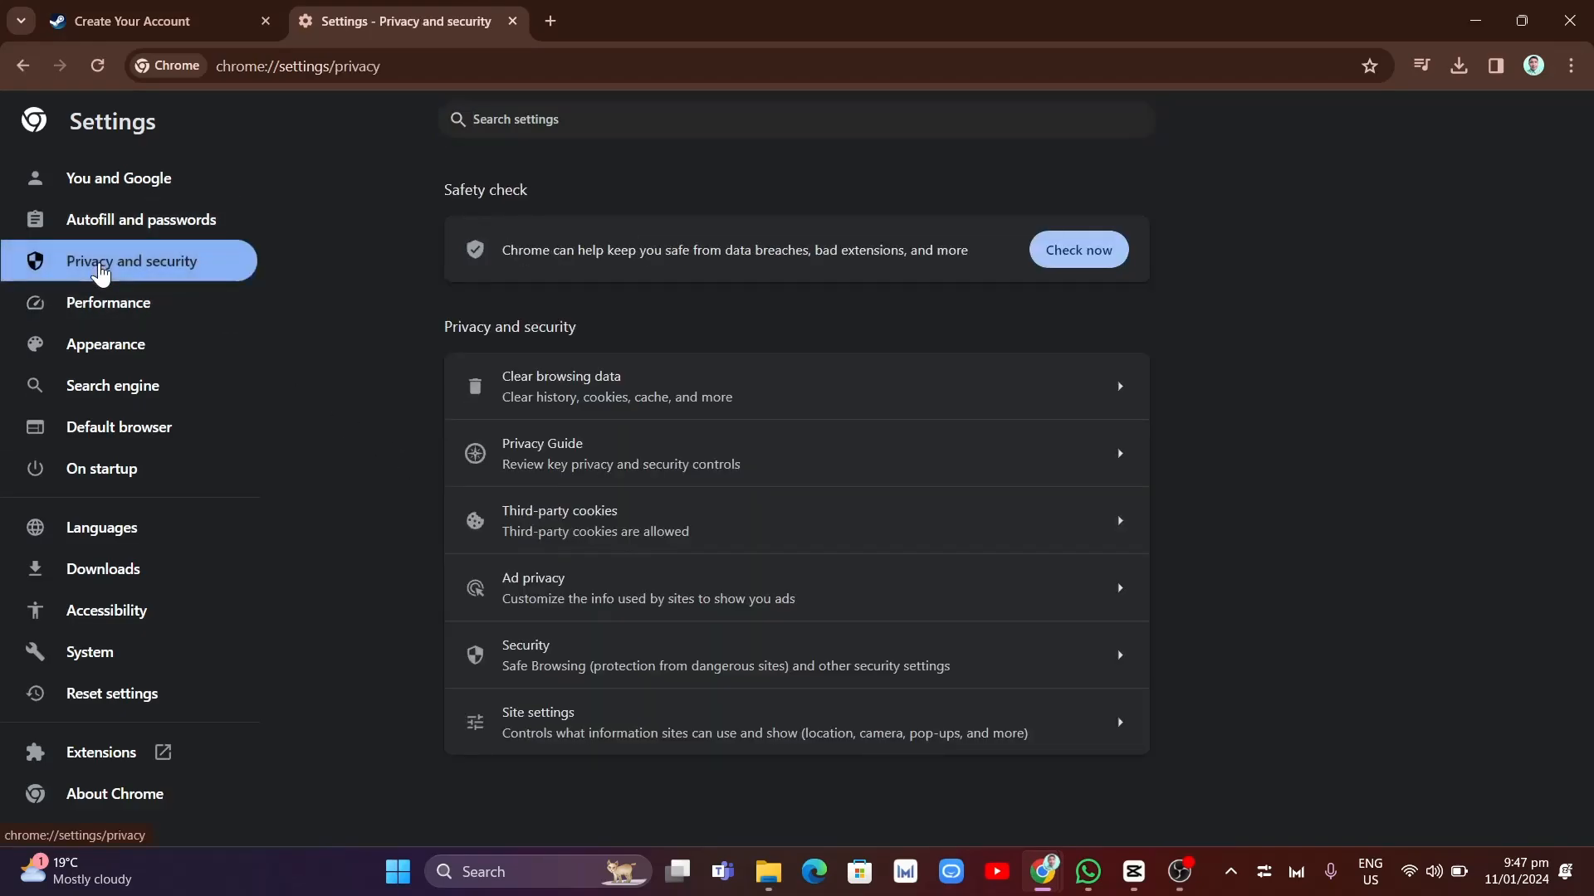
pyautogui.moveTo(624, 310)
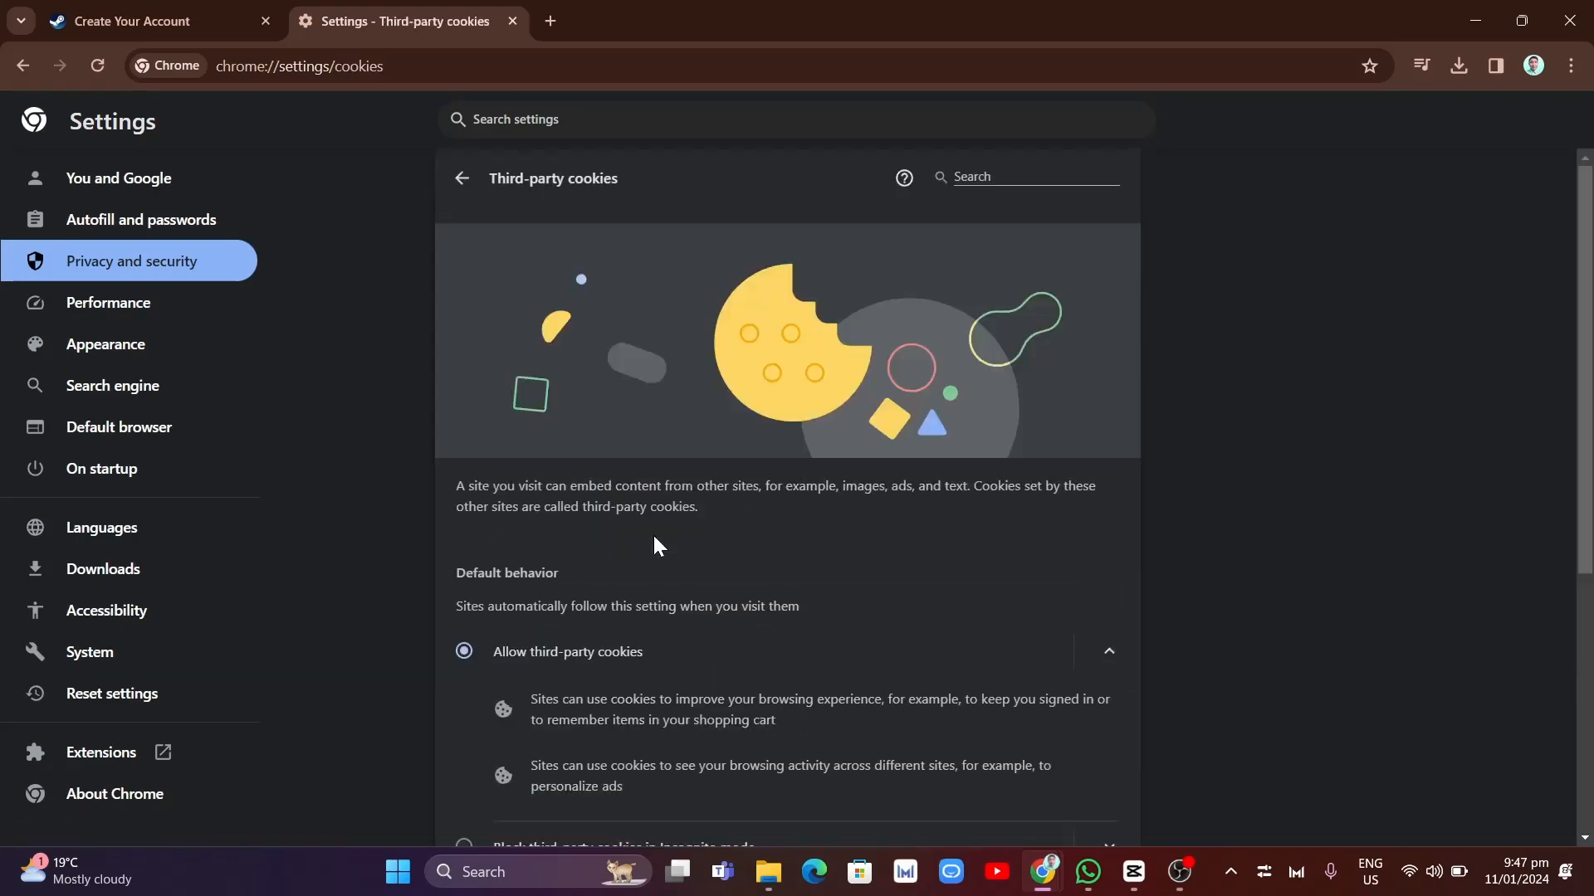
# Try the Incognito-only and block-all options, then settle on Allow third-party cookies
pyautogui.scroll(-3)
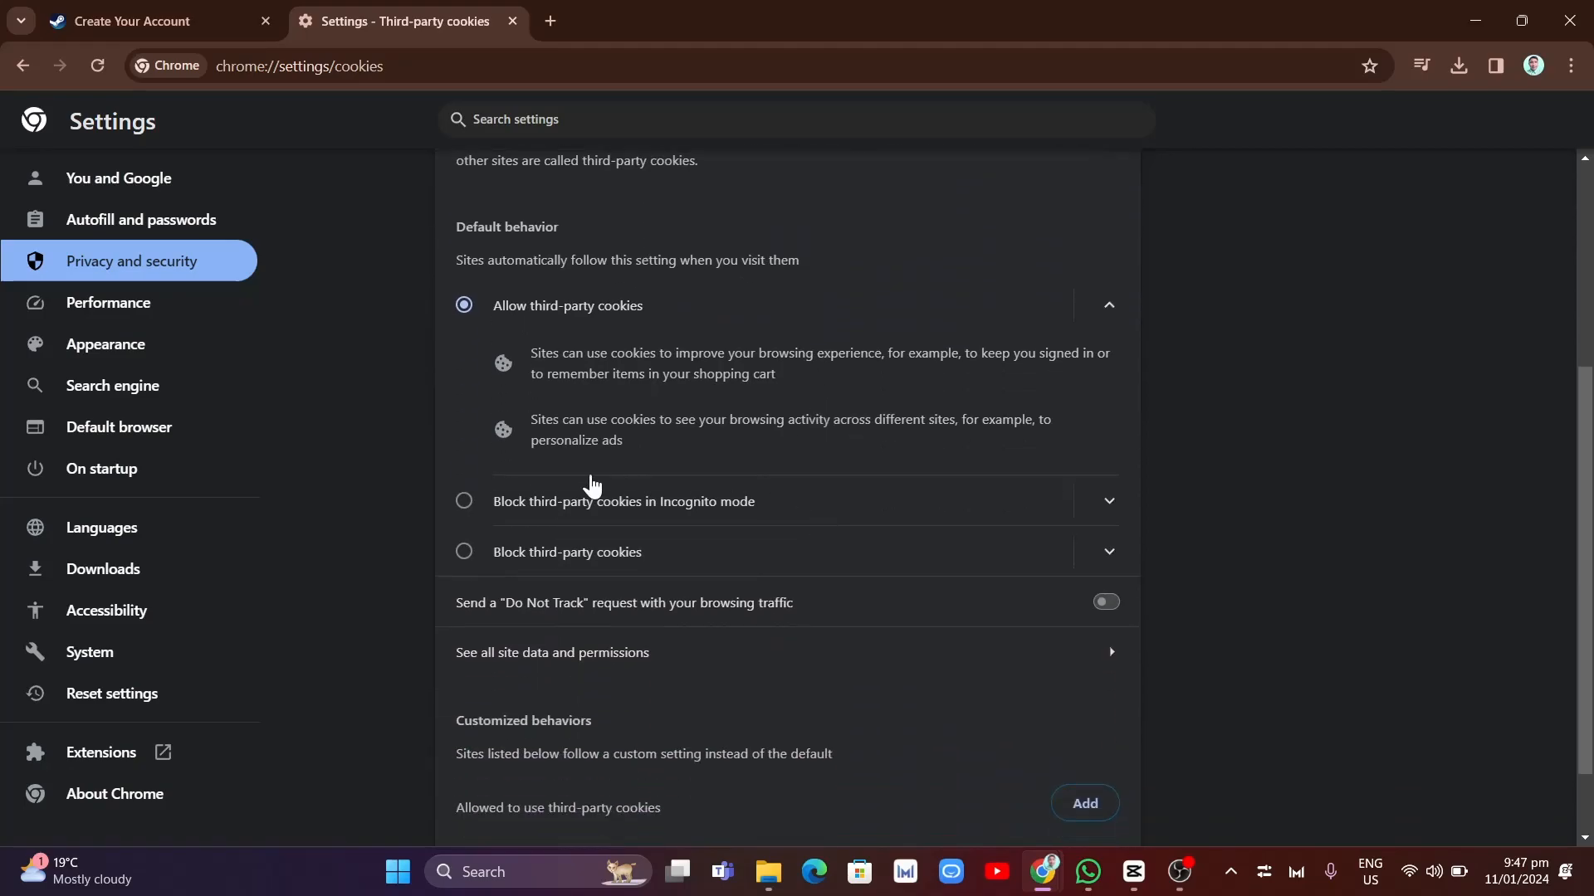
pyautogui.click(463, 354)
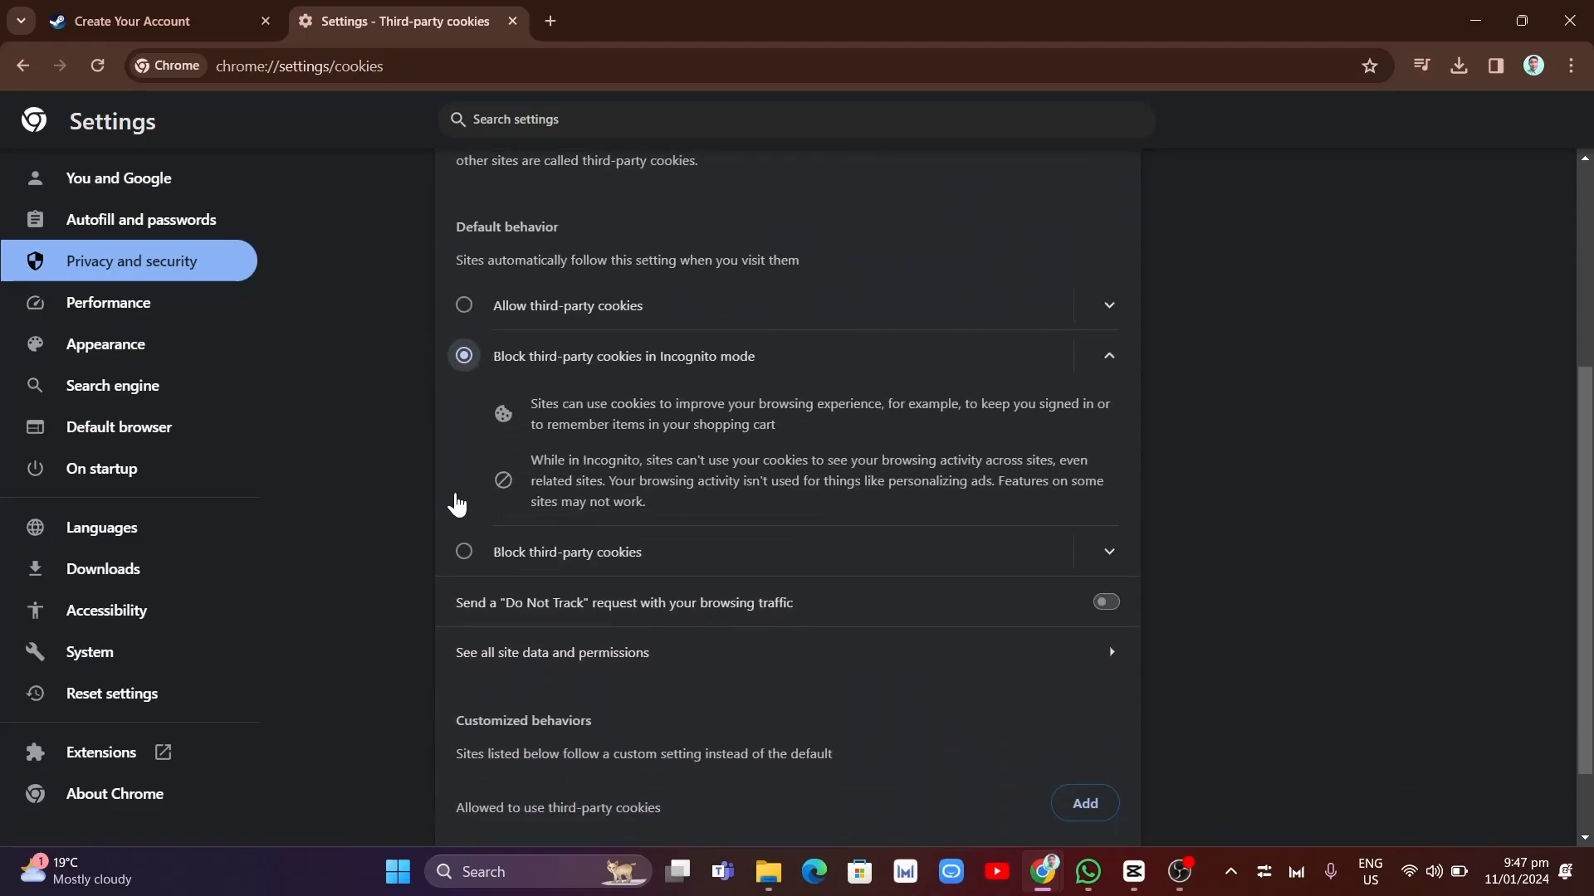
pyautogui.click(465, 552)
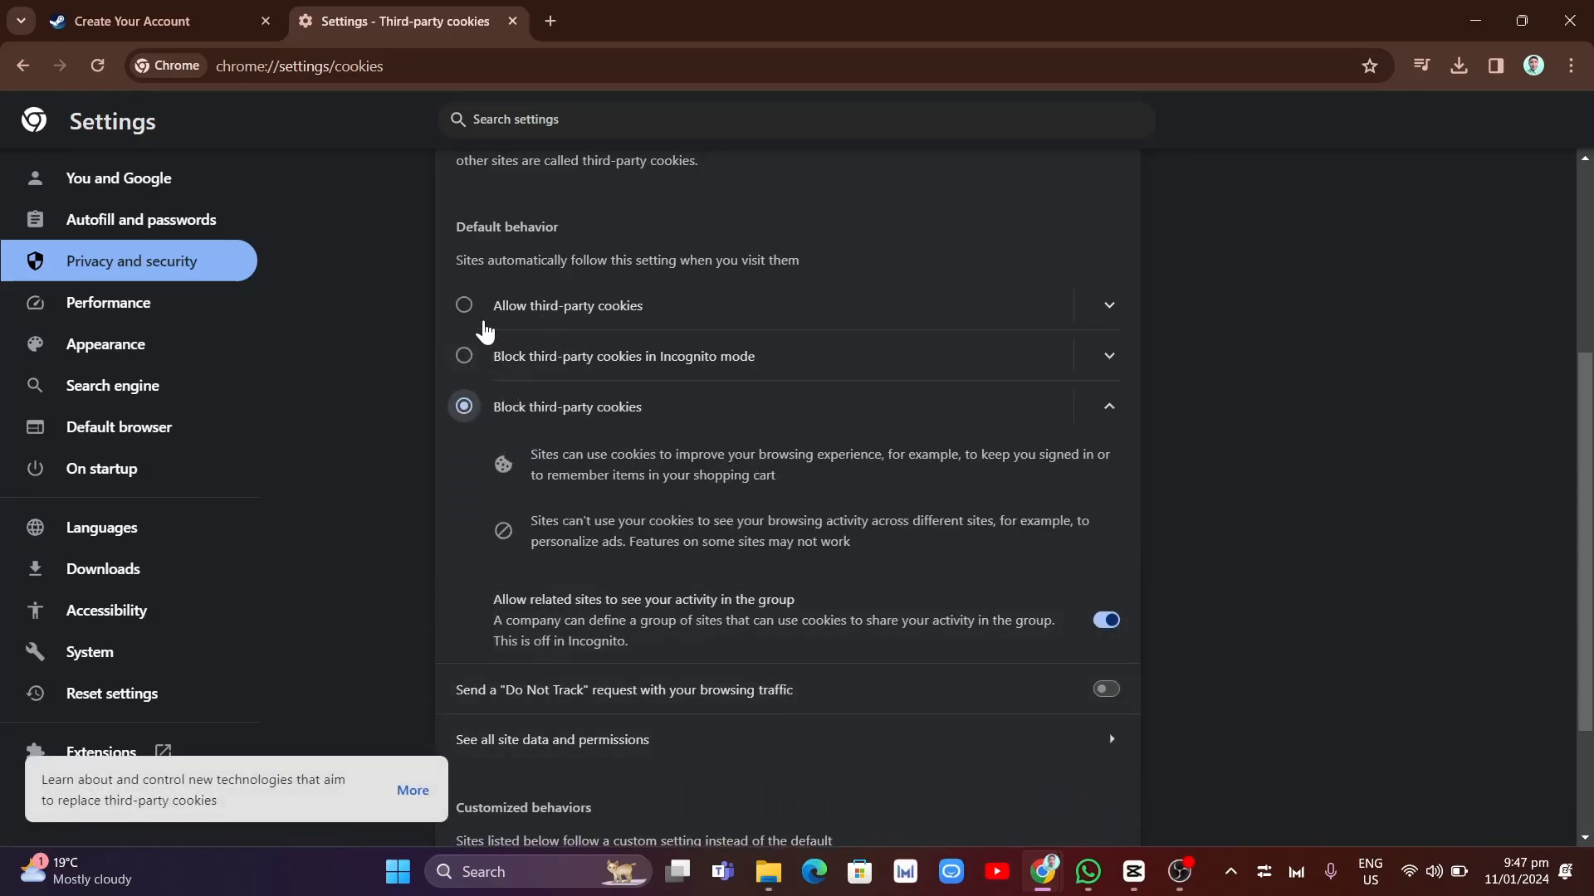
pyautogui.click(463, 304)
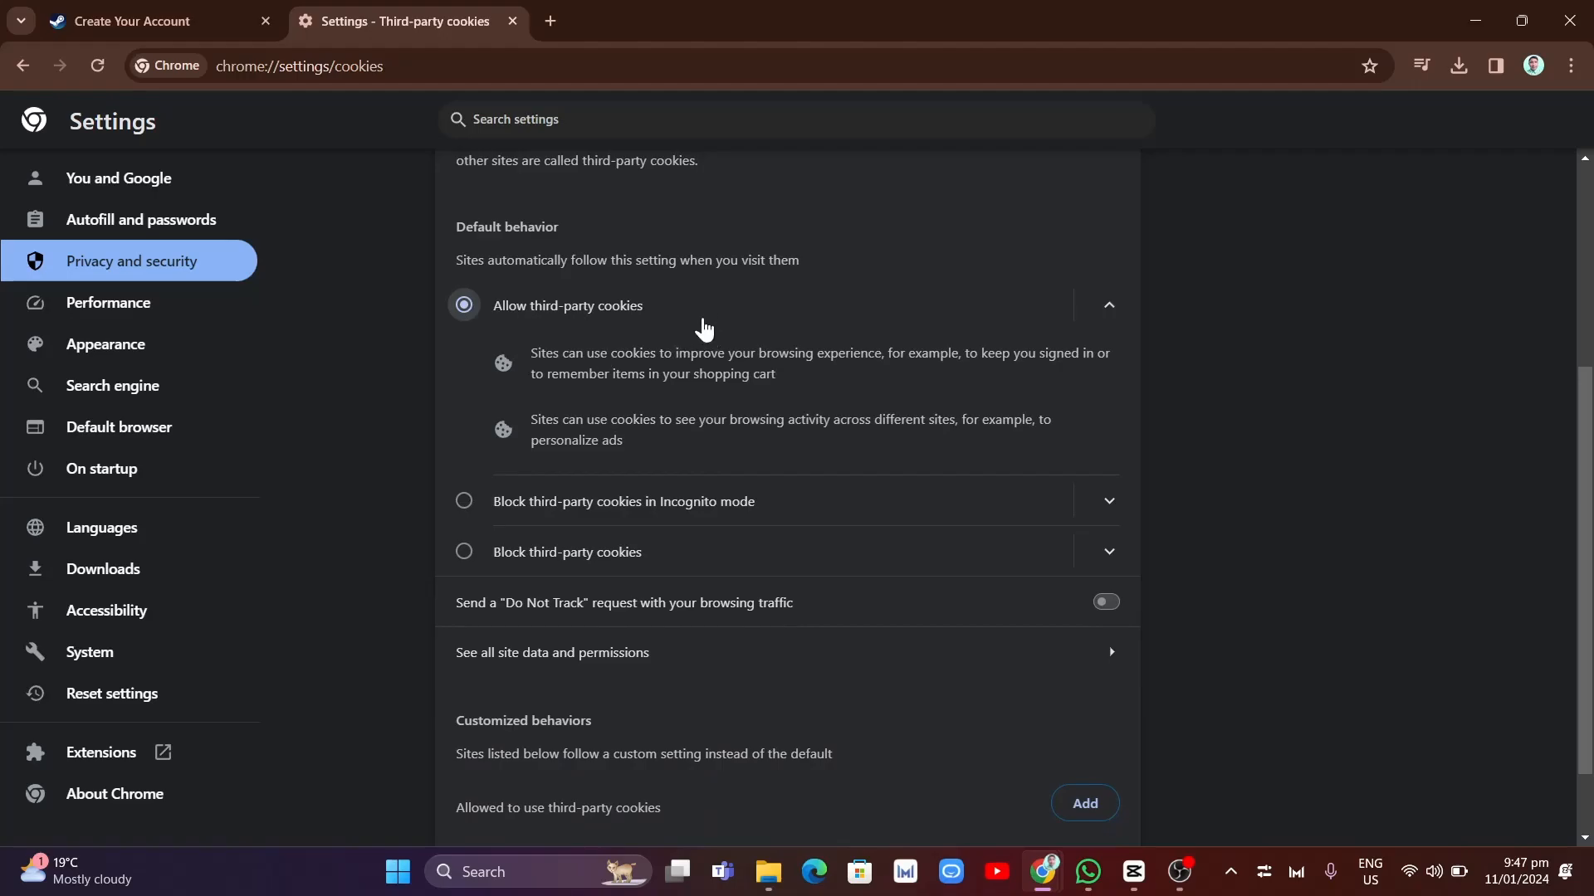
pyautogui.moveTo(793, 585)
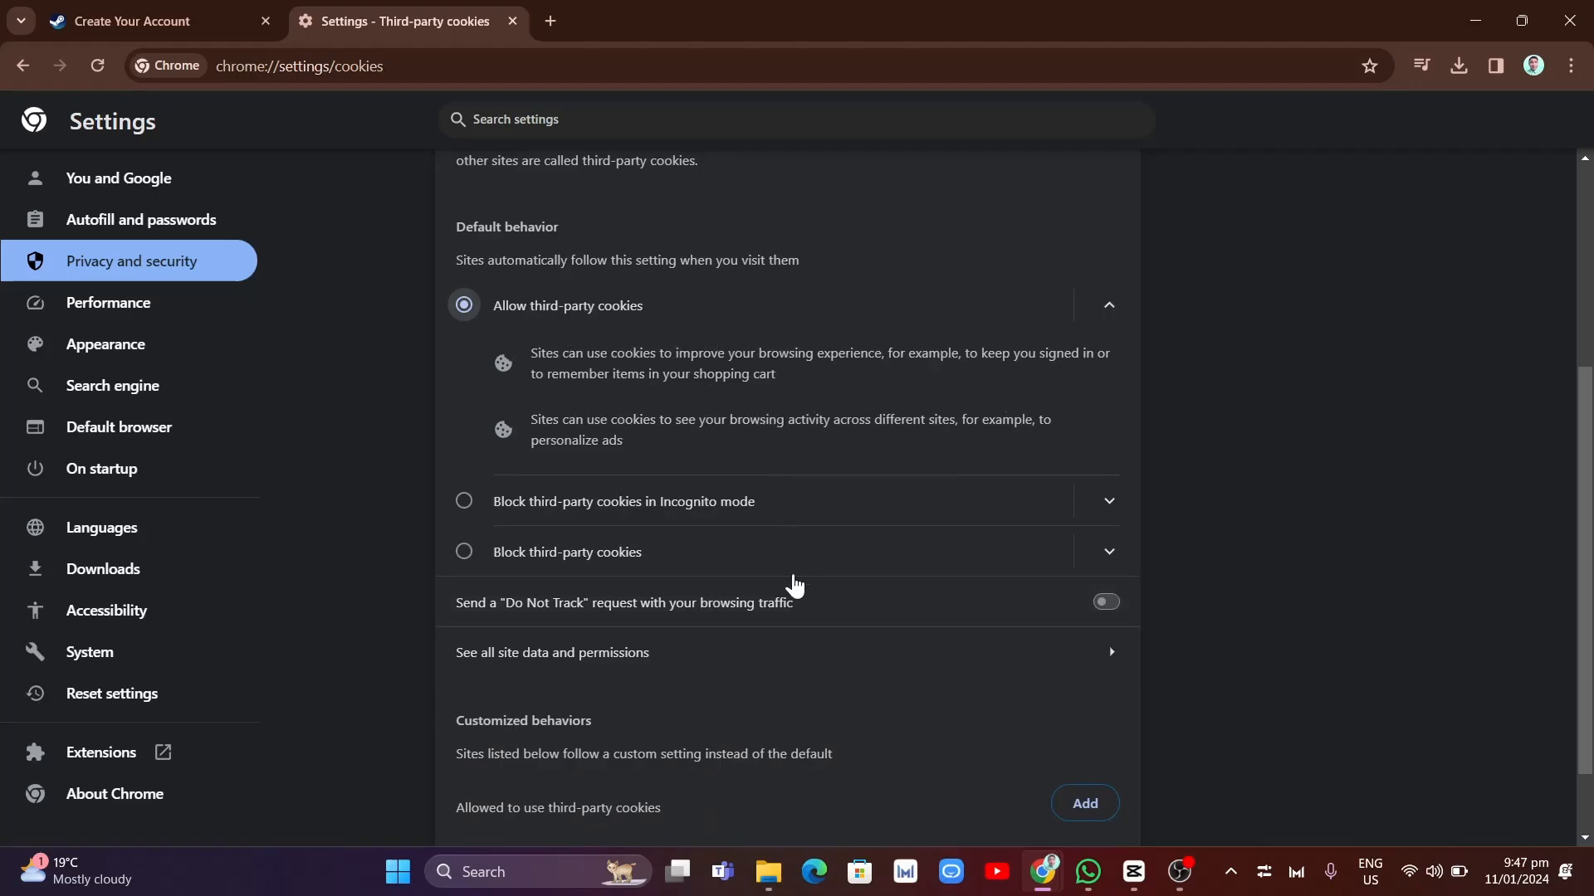
pyautogui.moveTo(279, 10)
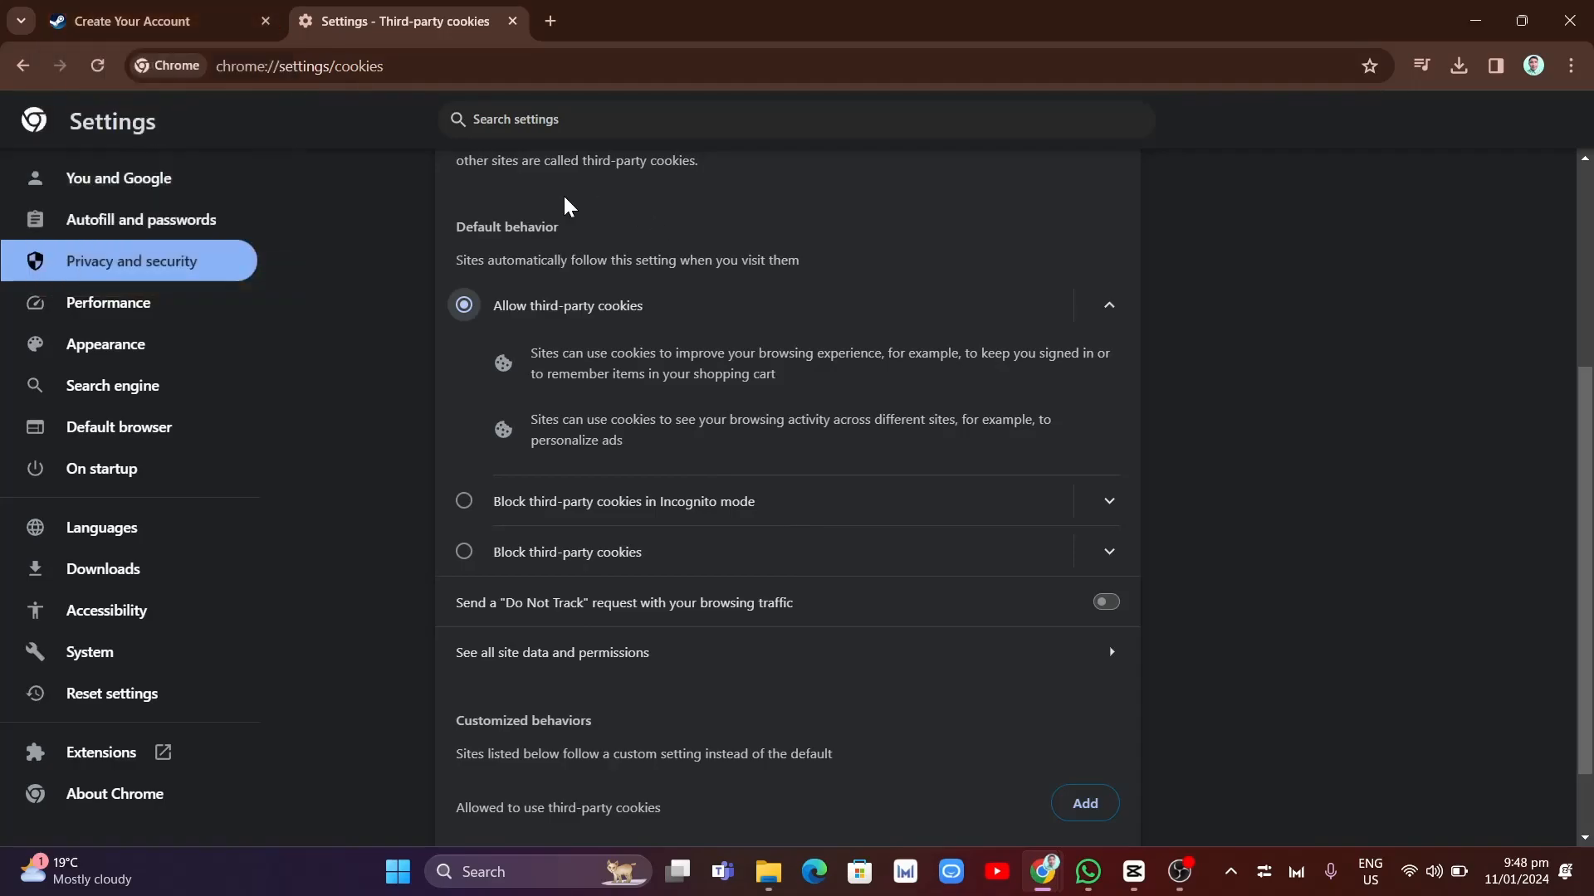
pyautogui.moveTo(491, 33)
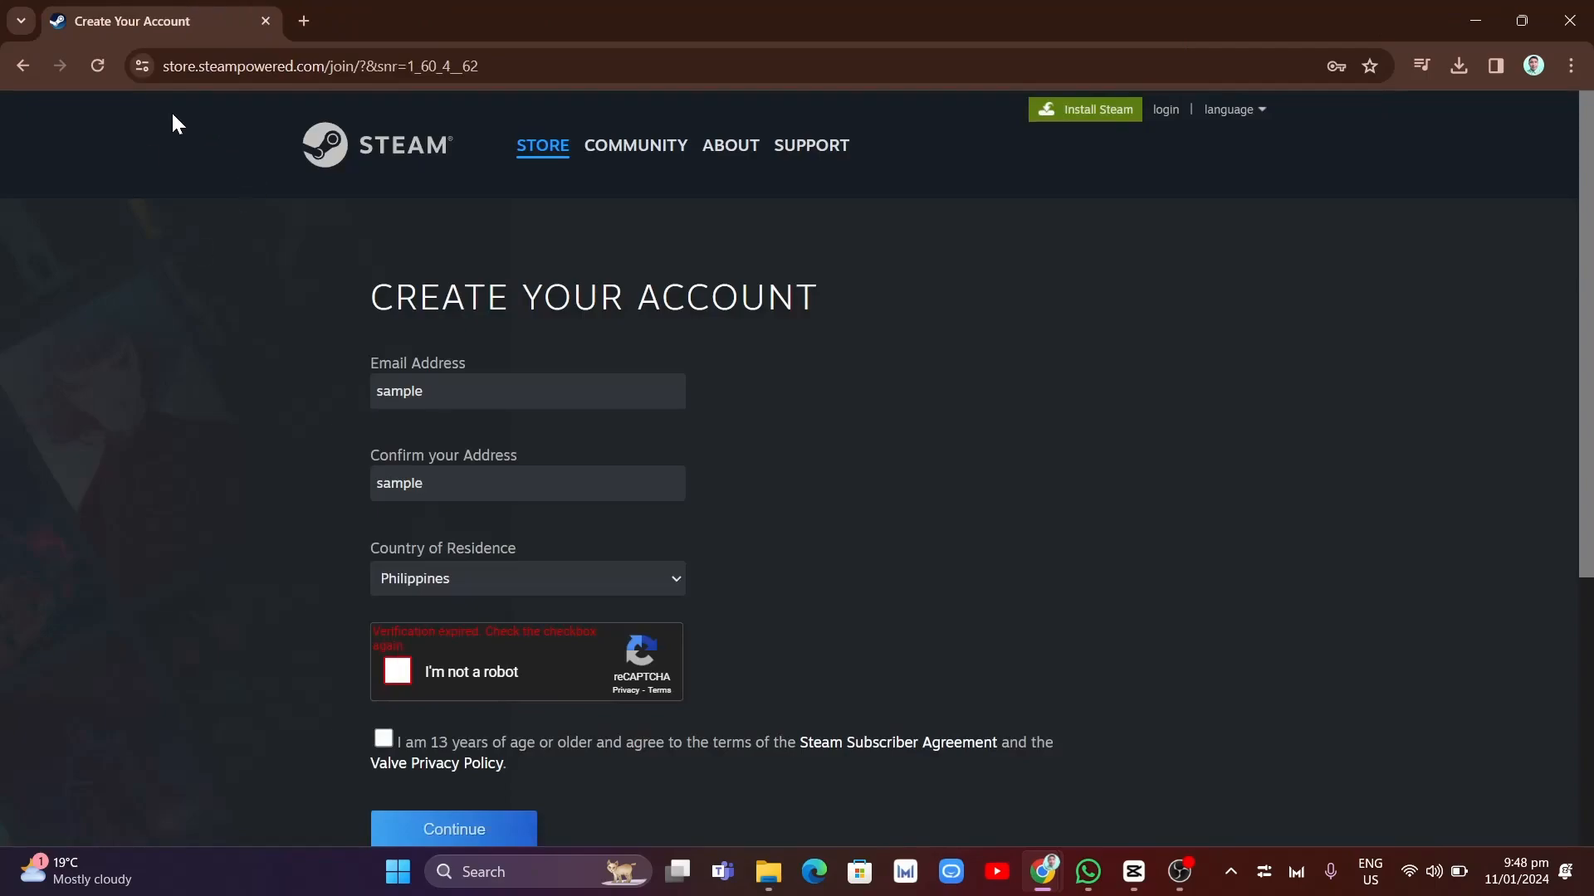
pyautogui.moveTo(926, 381)
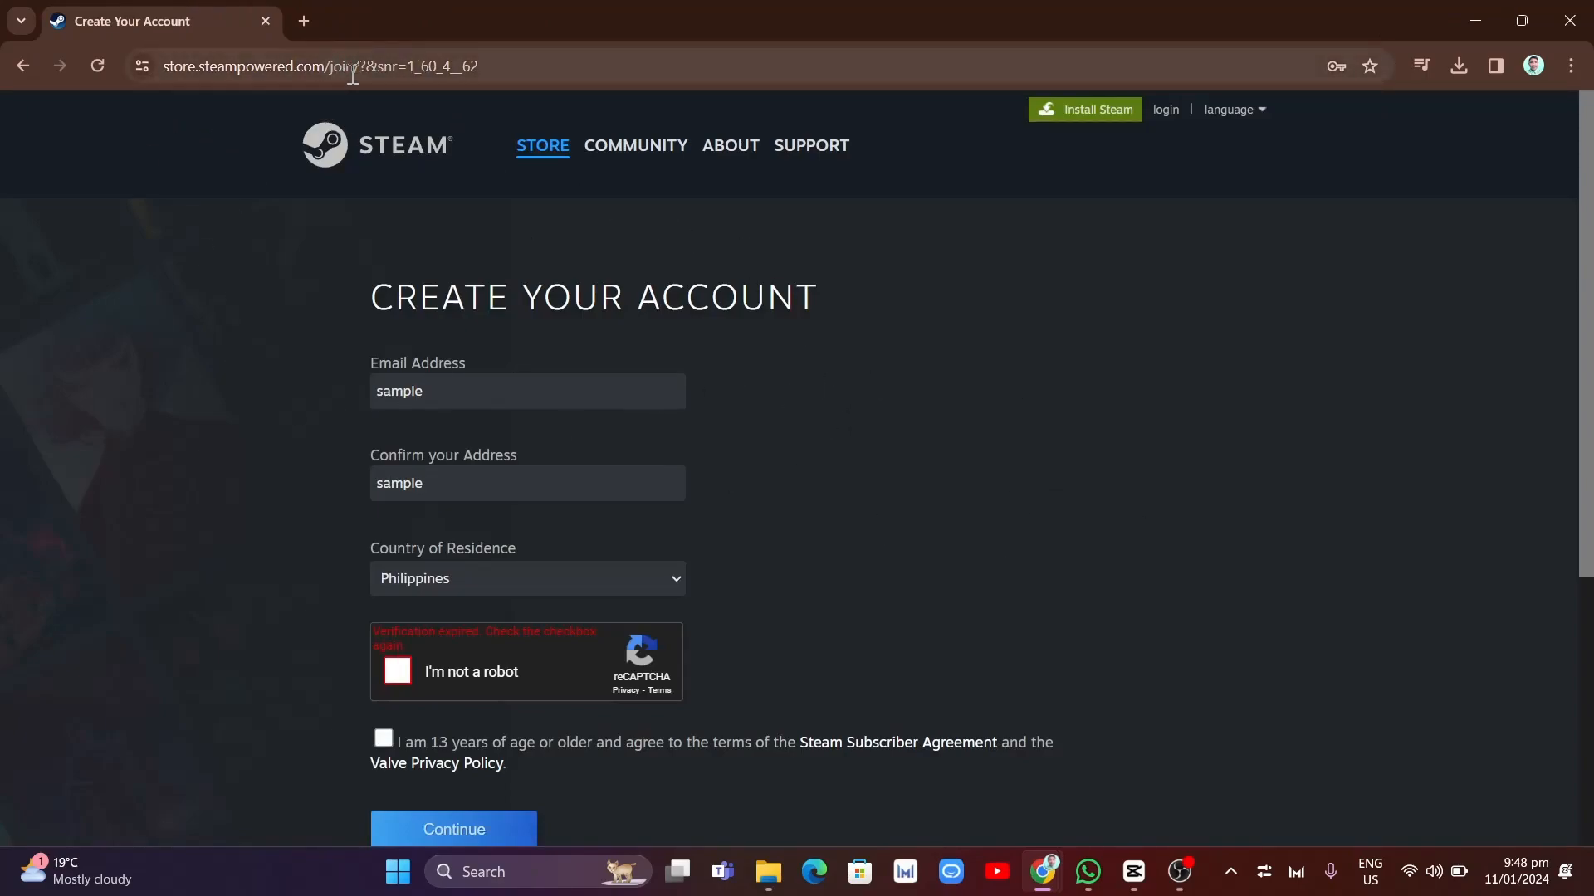
# Select the Steam join URL, then launch a new Incognito window from the Chrome menu
pyautogui.click(315, 66)
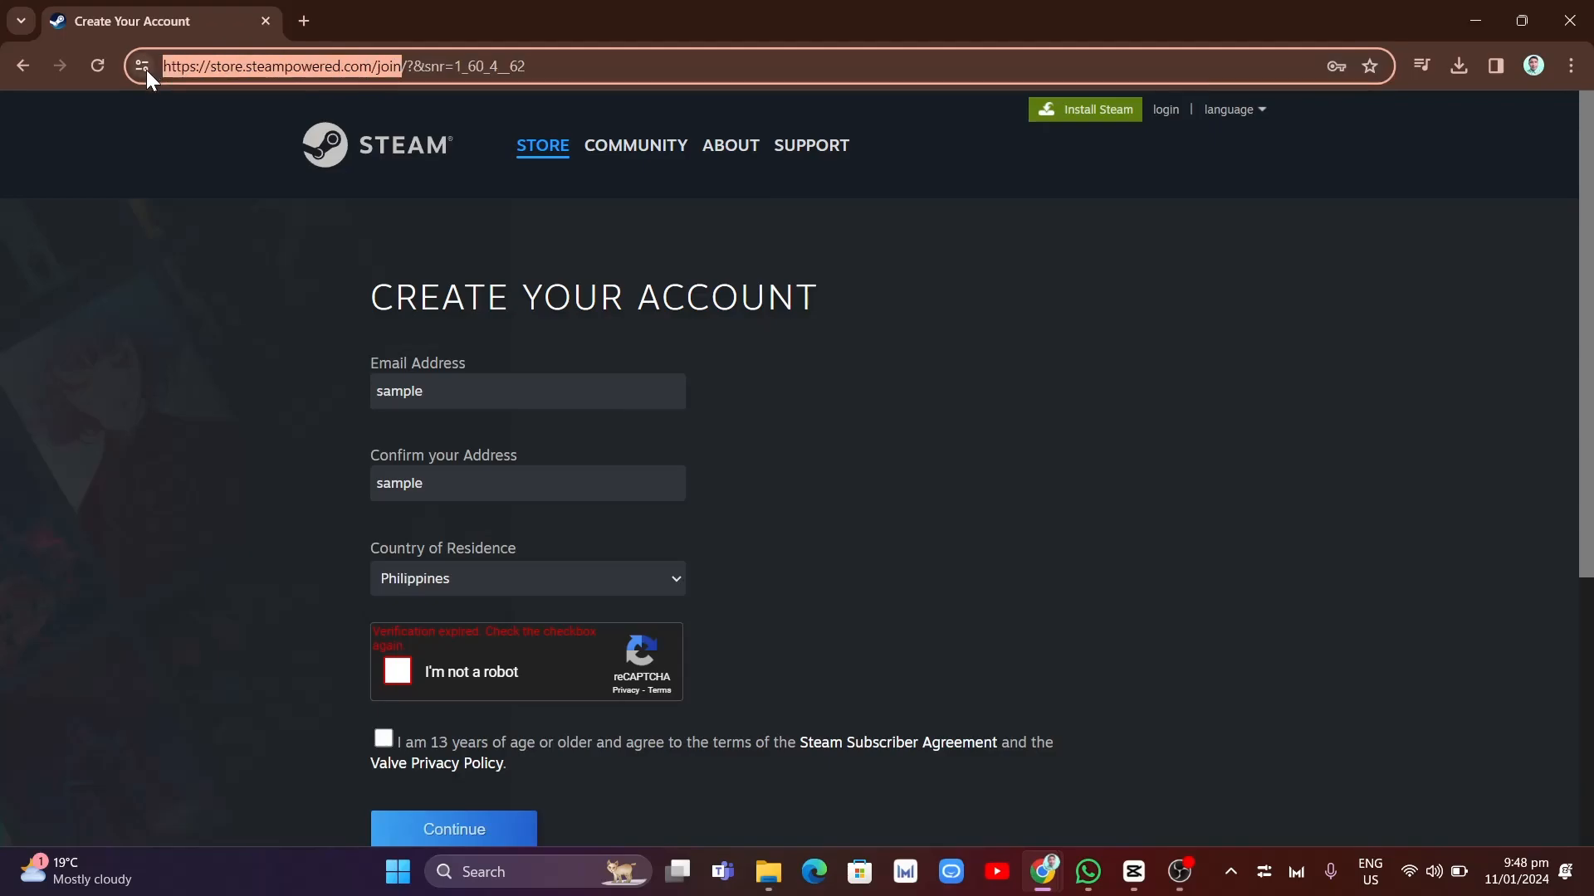
pyautogui.click(1571, 65)
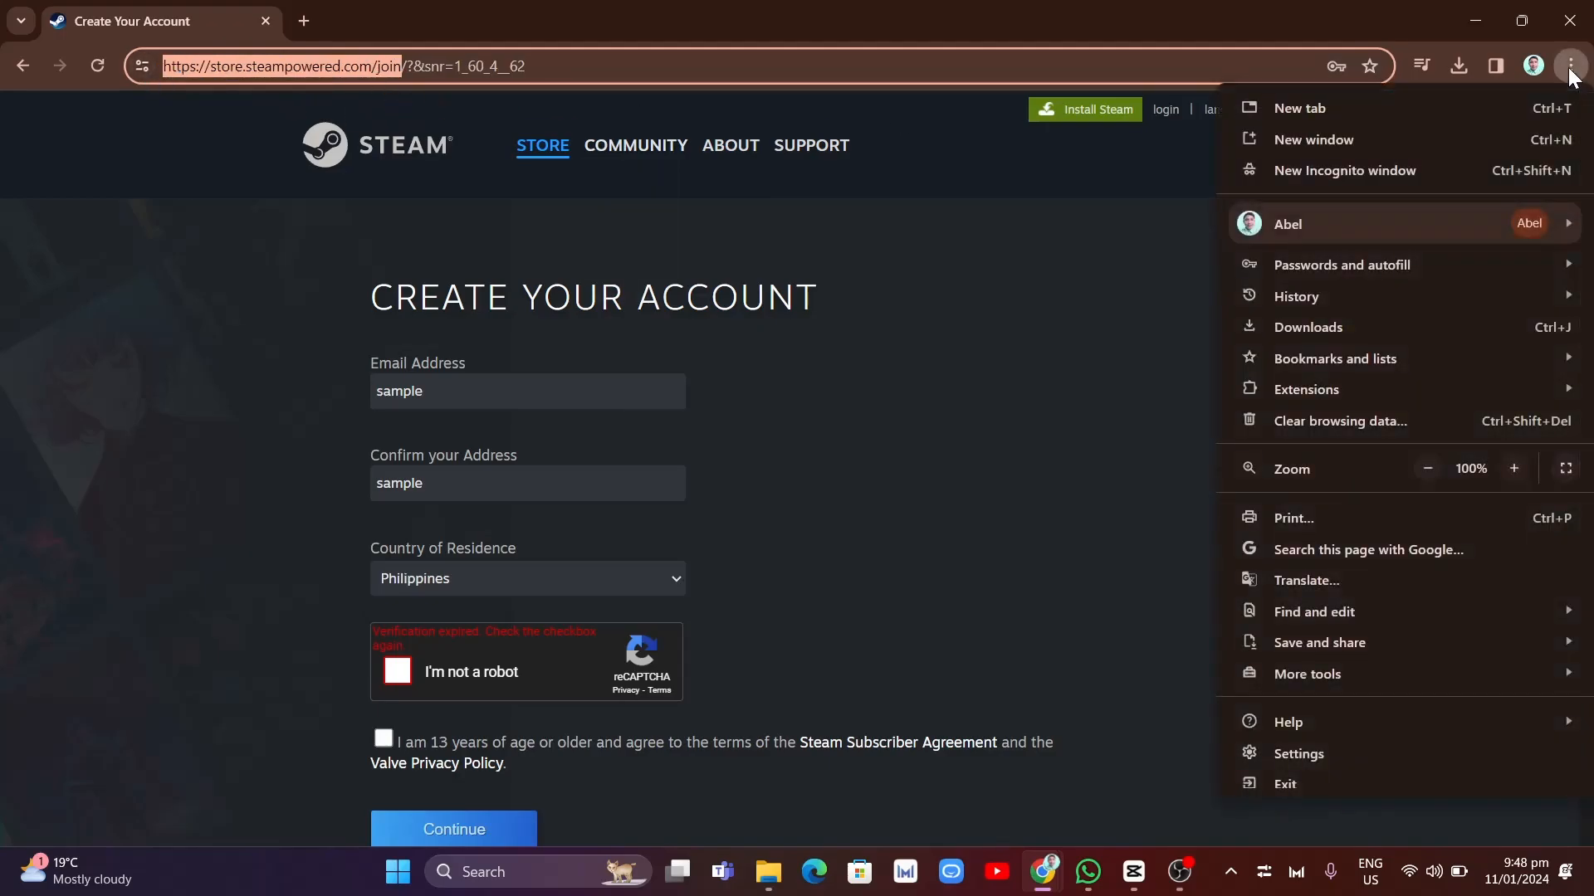
pyautogui.click(1344, 169)
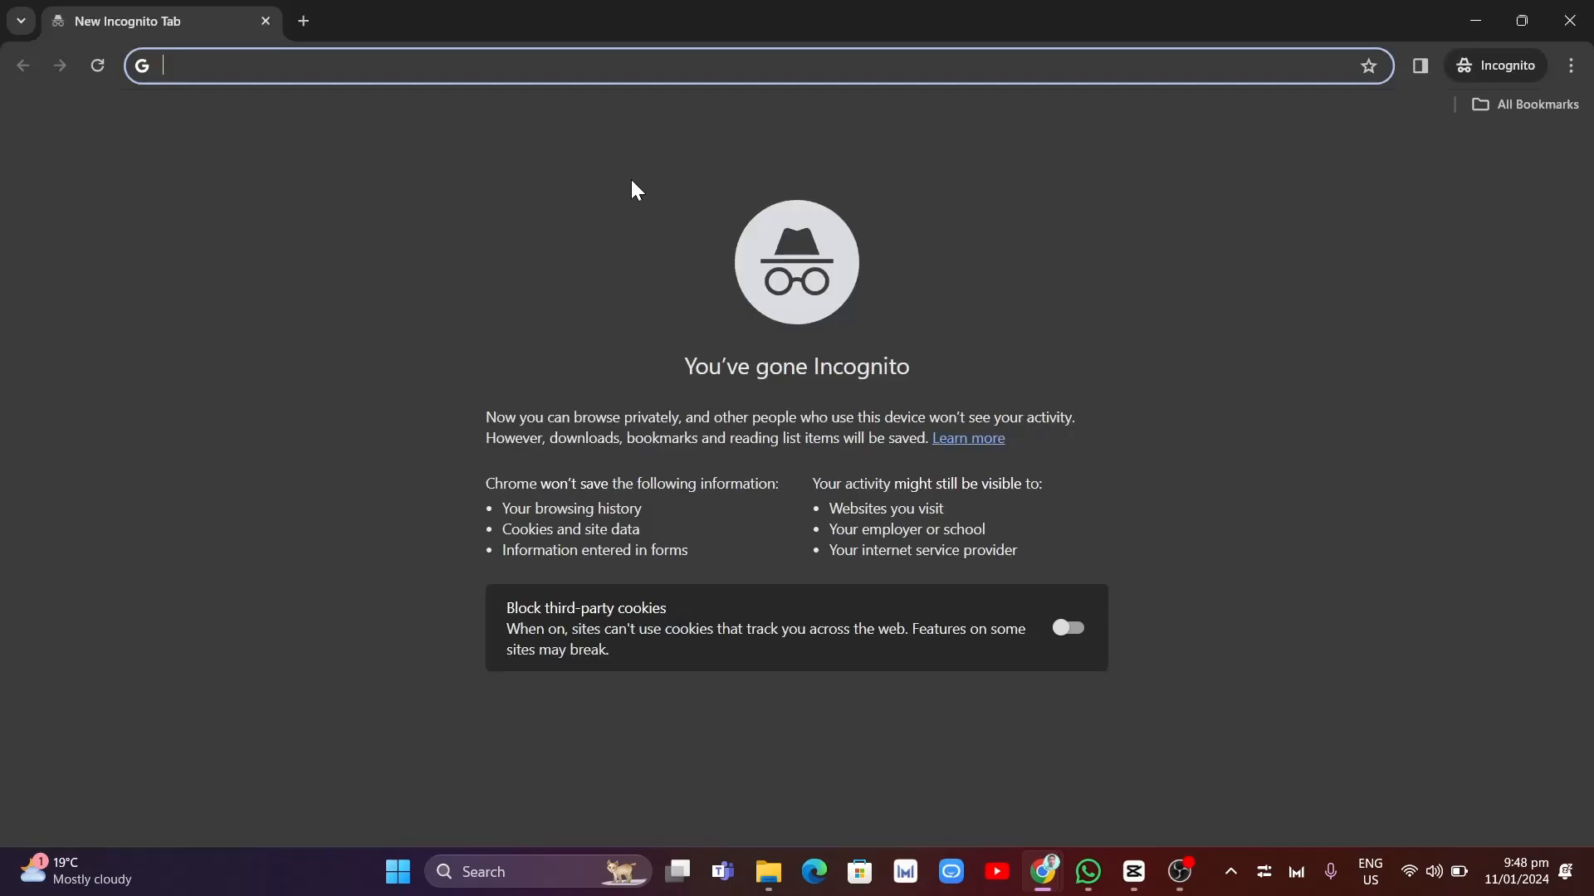
pyautogui.write('https://store.steampowered.com/join')
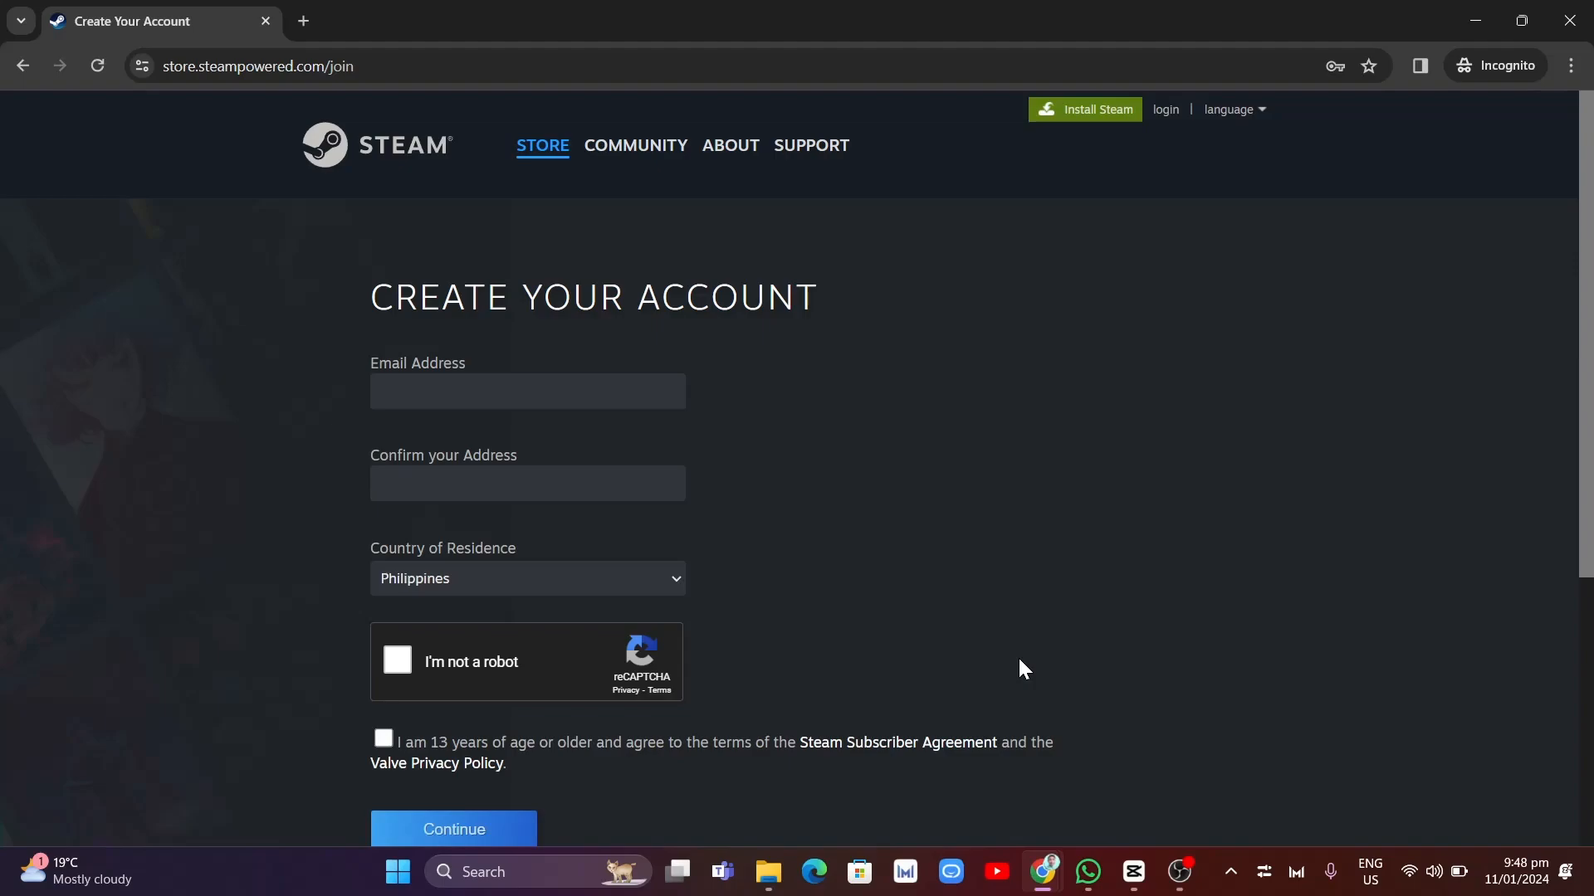
pyautogui.moveTo(1191, 633)
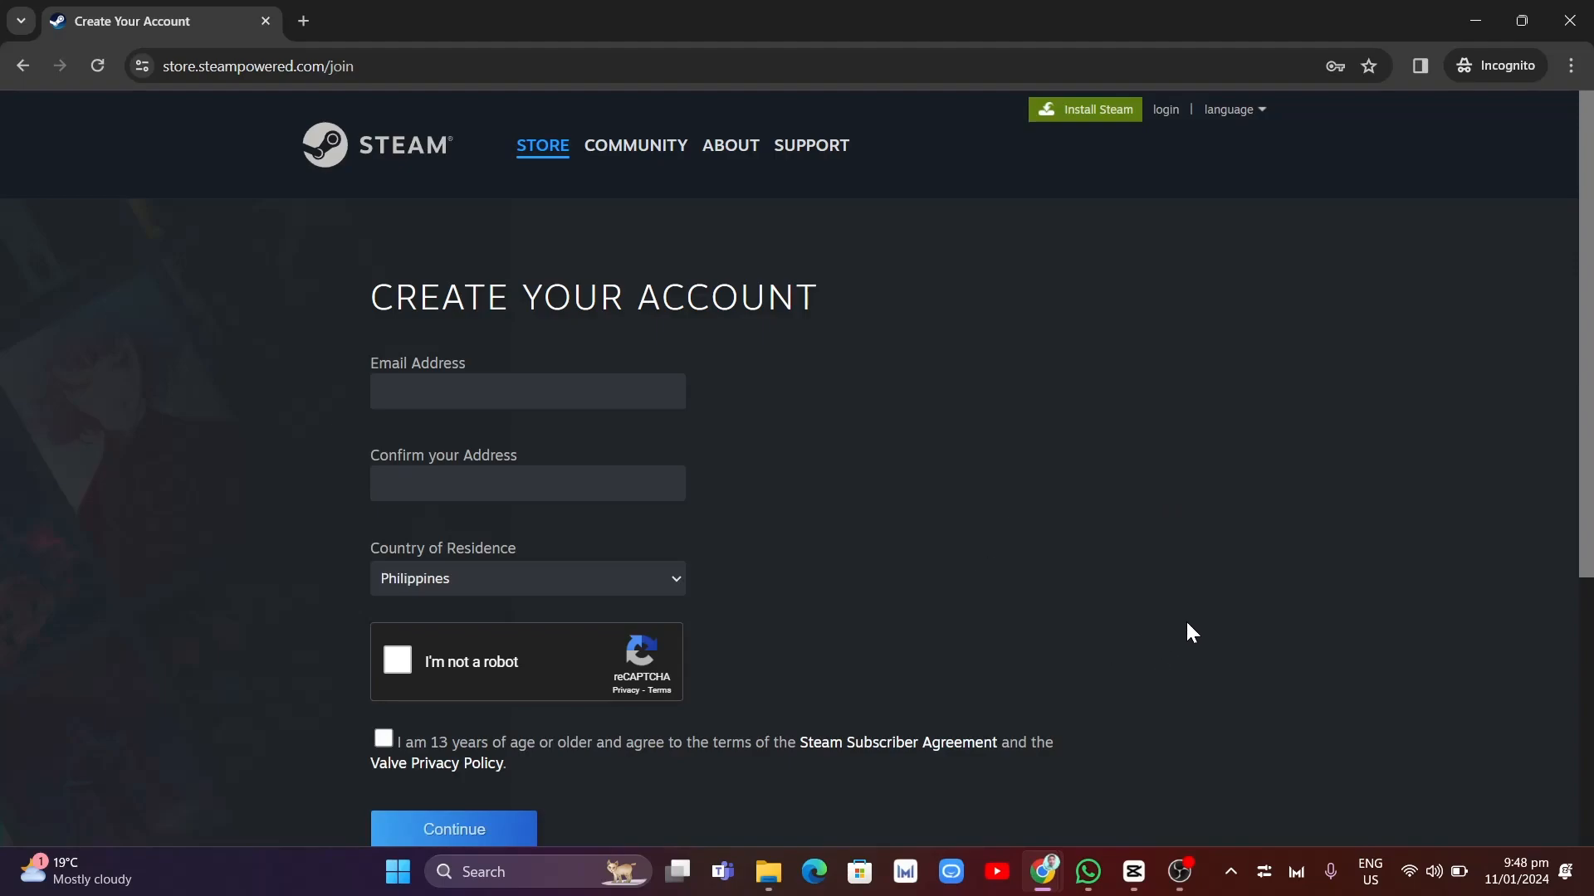
pyautogui.moveTo(1164, 642)
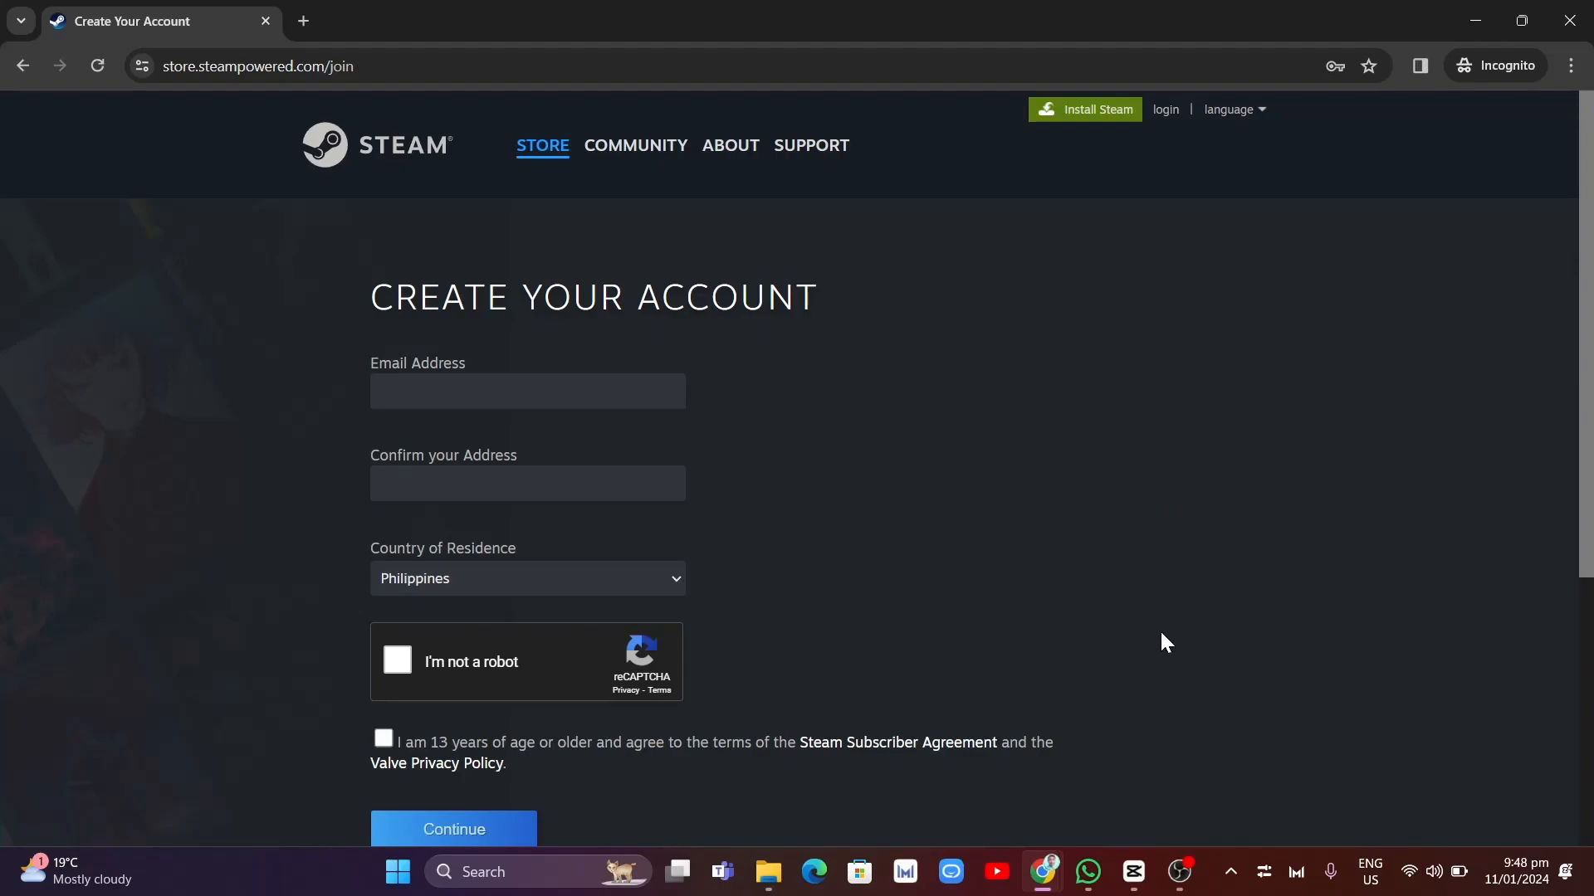